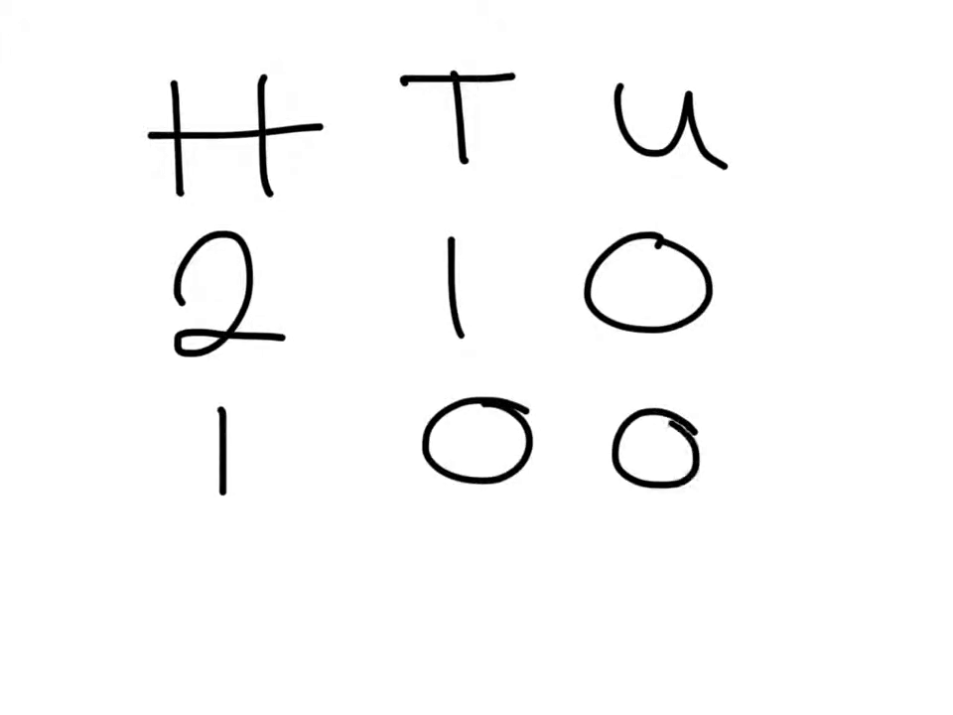
Write a + sign before the 100 and rule answer lines under the numbers
left_click_drag(89, 545, 804, 554)
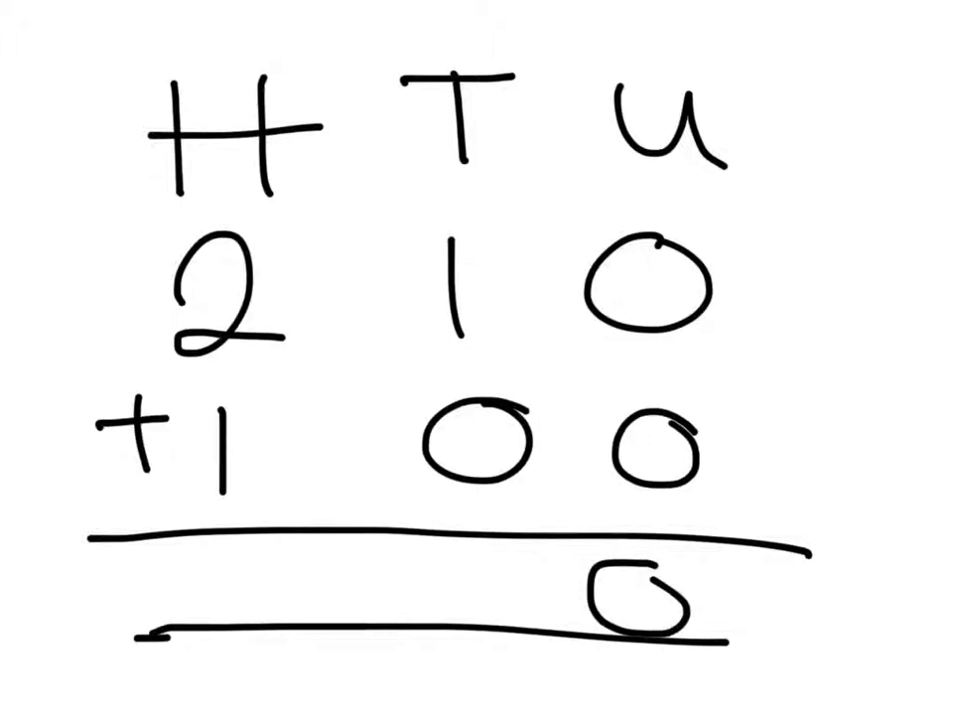
Write 1 in the tens answer place beside the 0 in the units place
type("1")
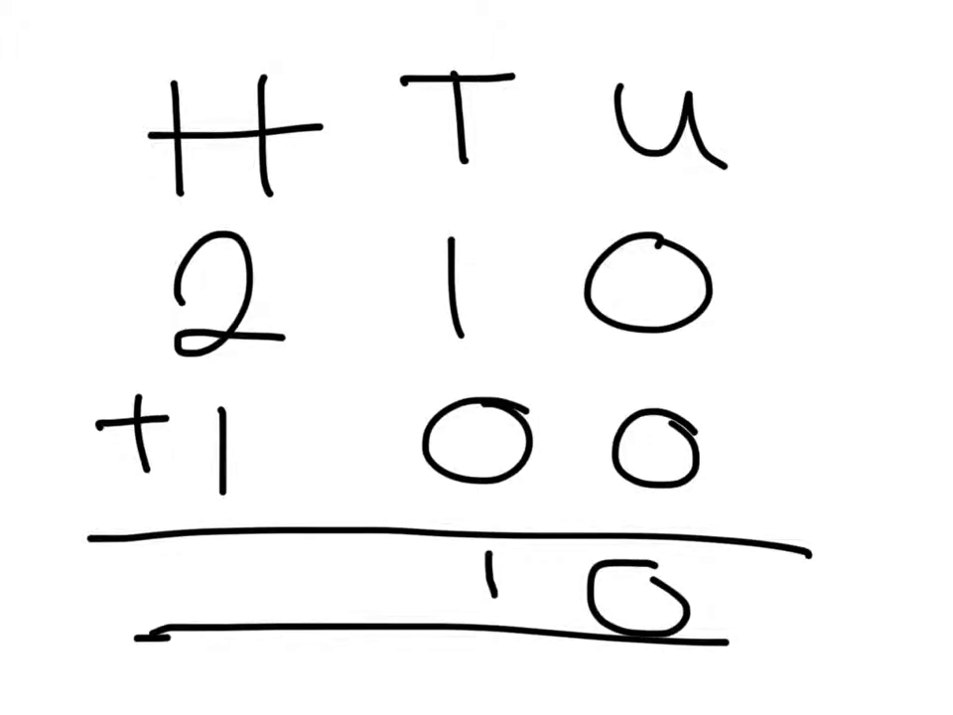